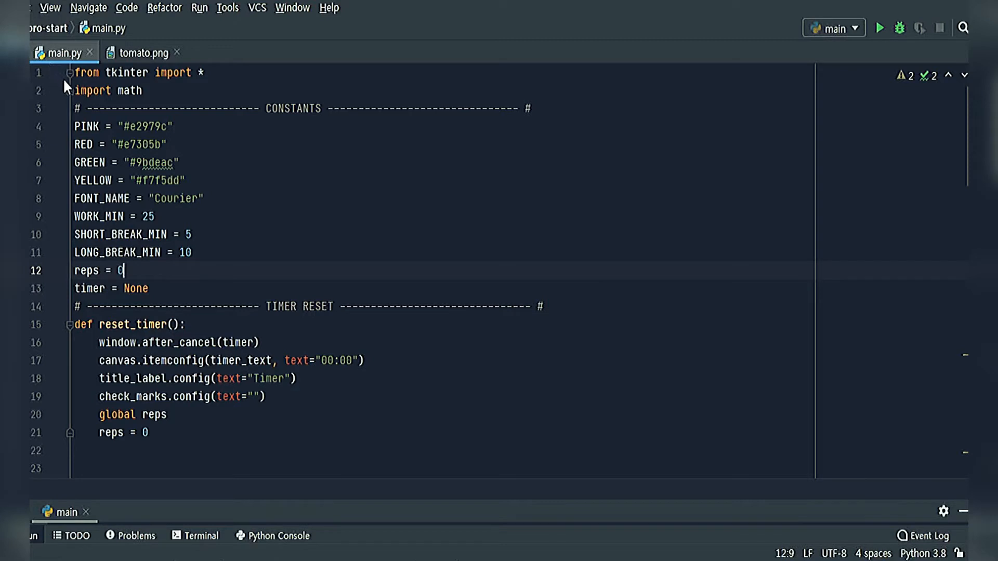
mouse_move(107, 130)
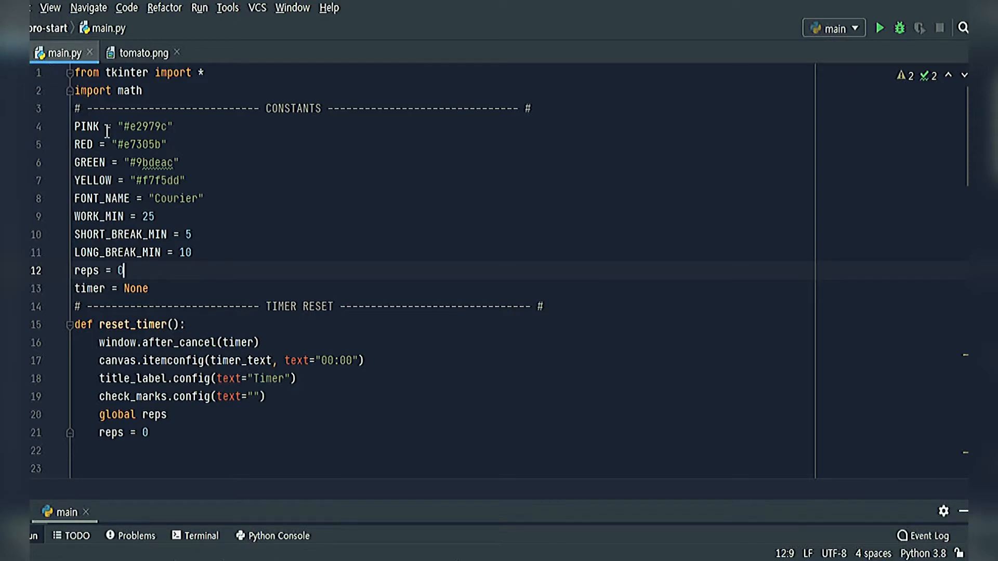
mouse_move(142, 225)
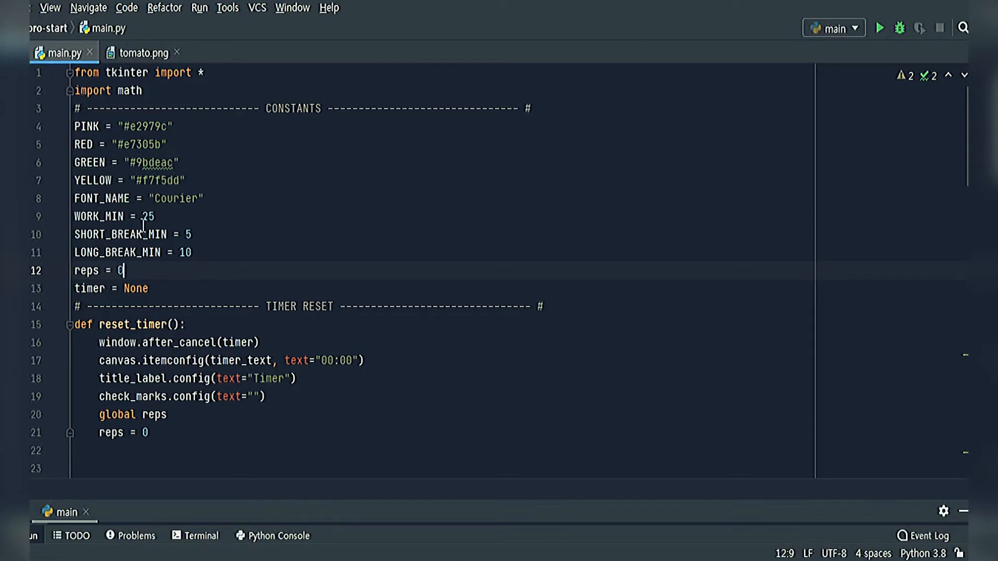
Run main.py to open the Pamidor timer window and scroll through the code
double_click(144, 216)
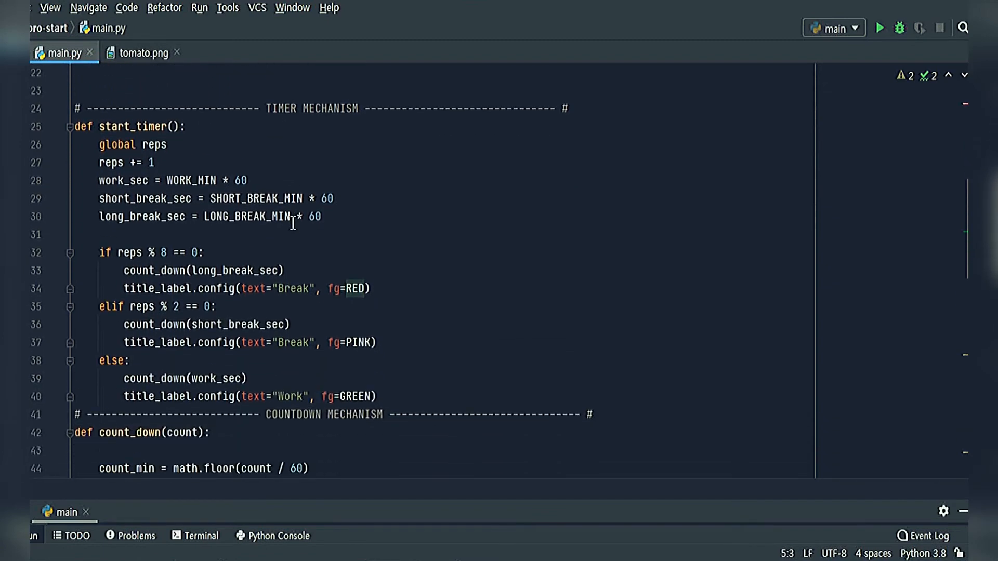
scroll(down, 3)
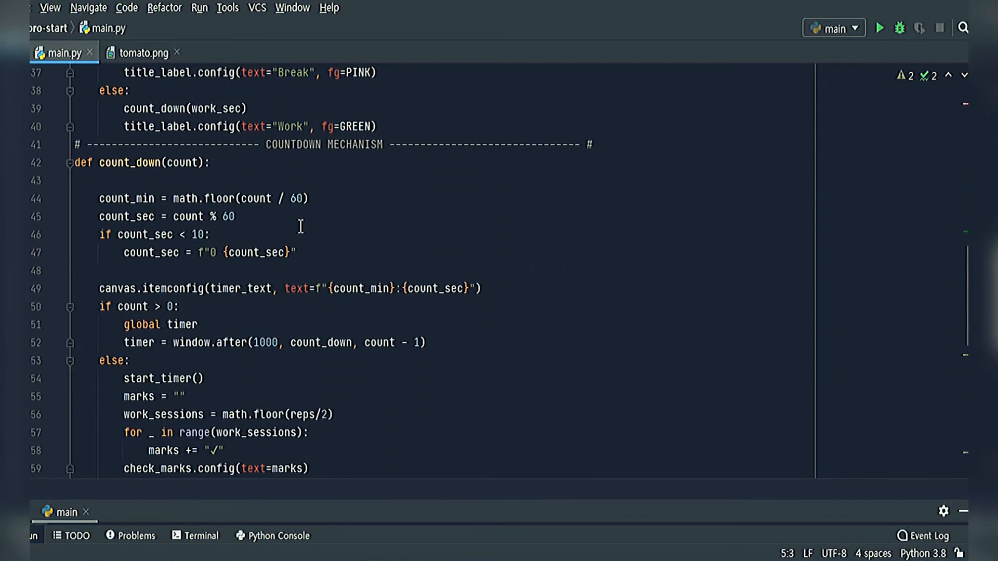
scroll(down, 3)
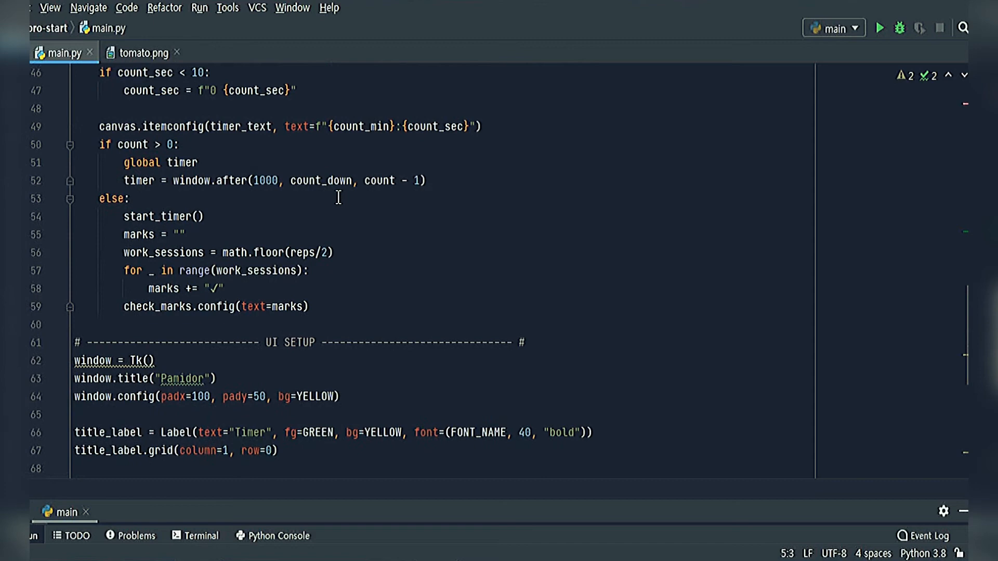
scroll(down, 3)
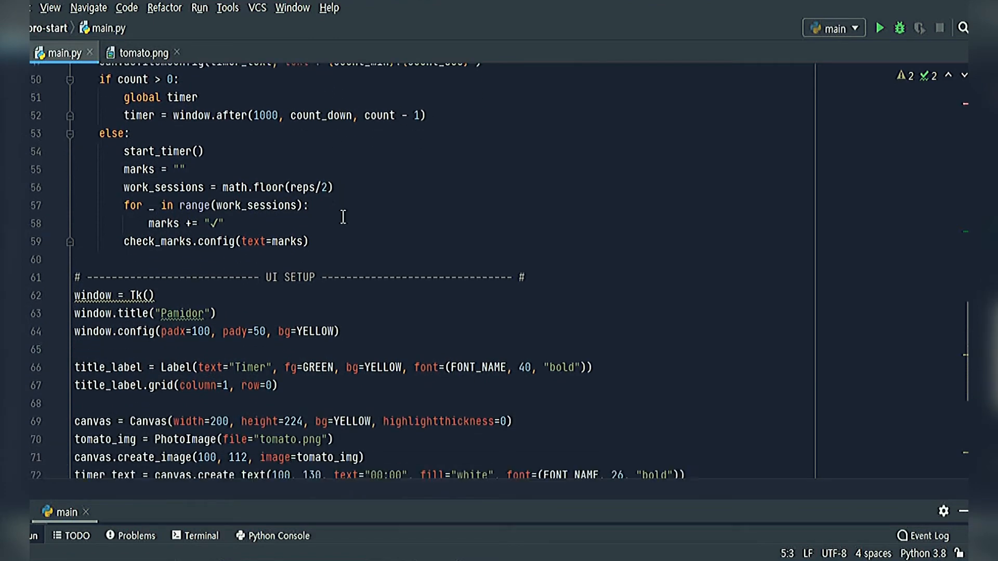
scroll(down, 3)
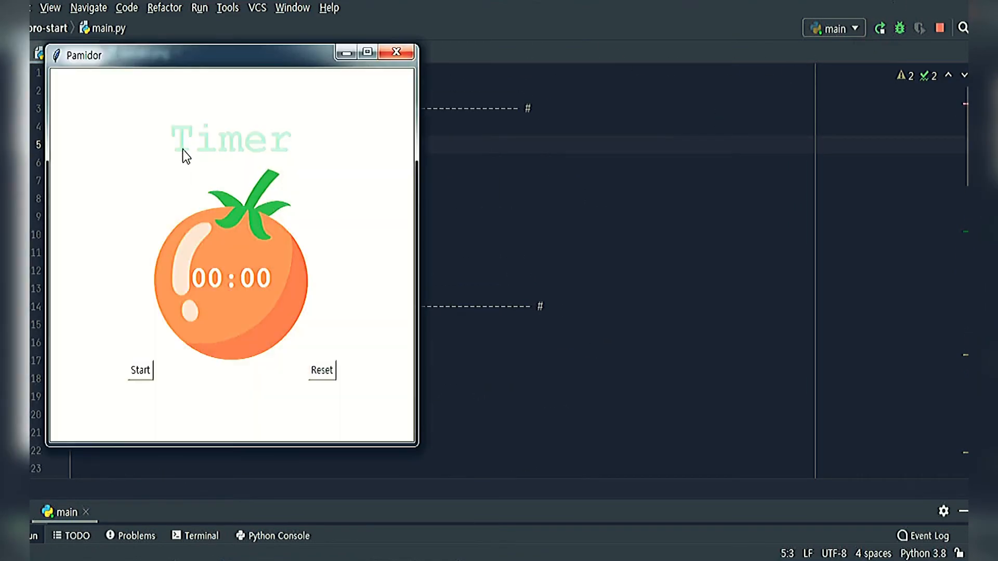
mouse_move(223, 267)
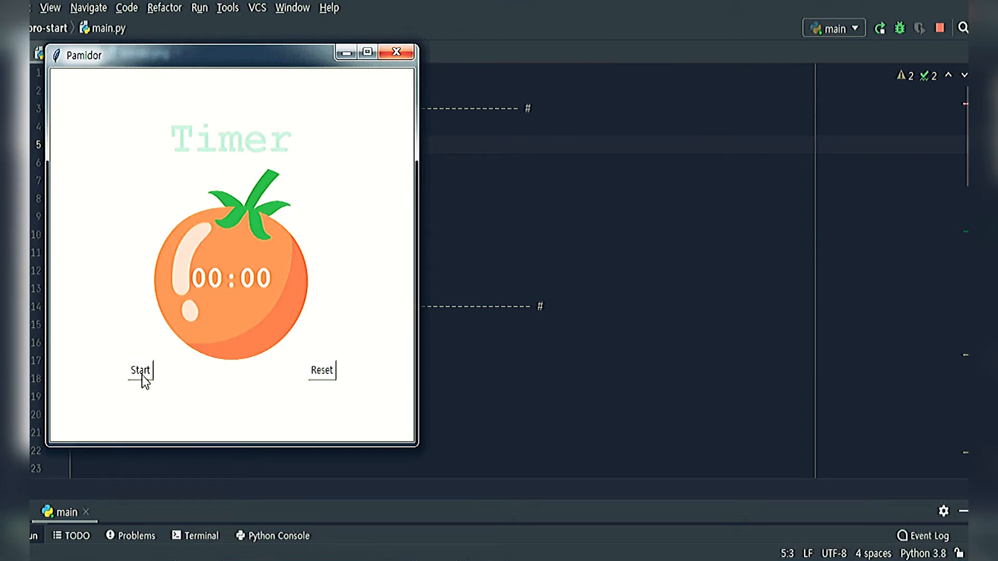
mouse_move(223, 291)
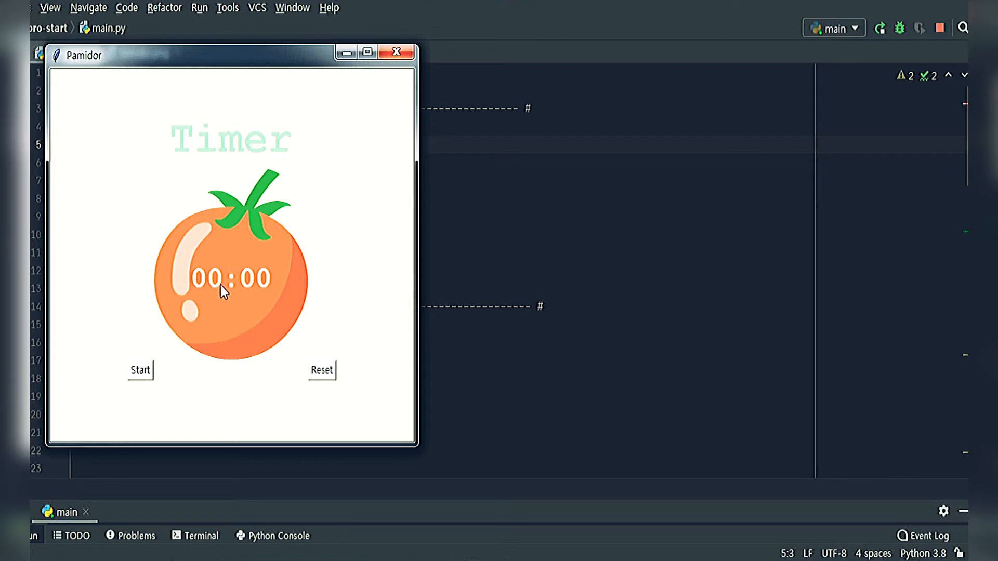
mouse_move(296, 290)
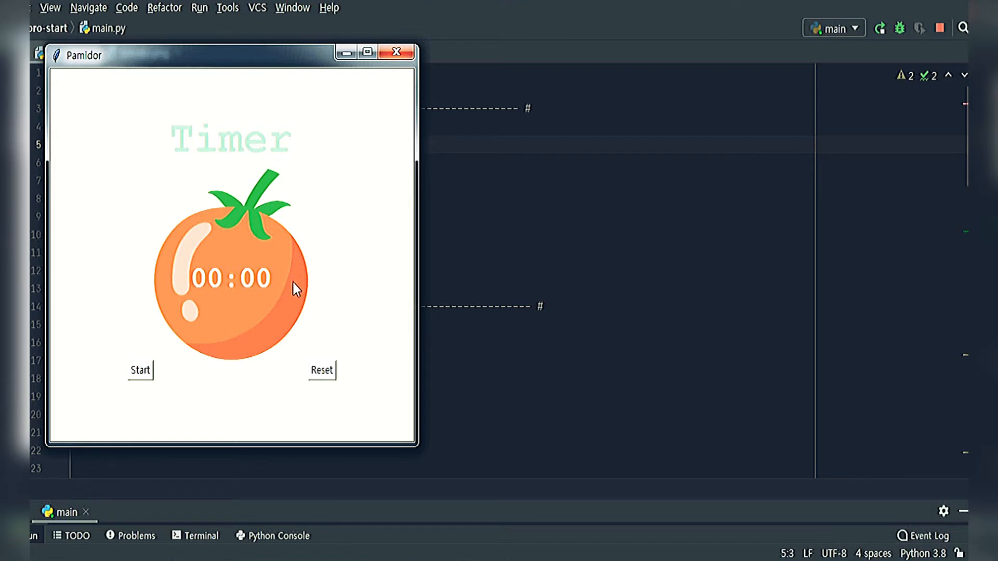
click(140, 370)
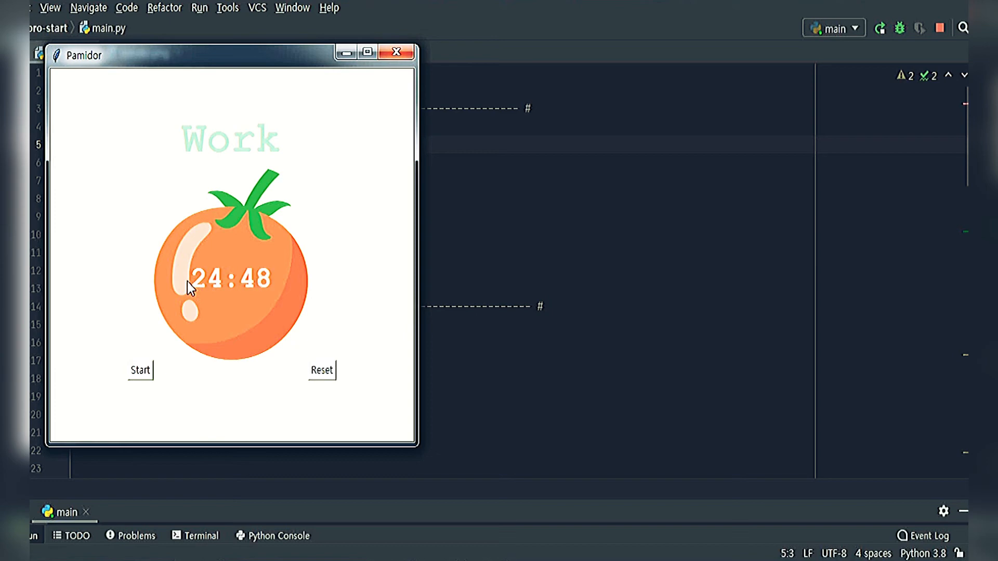
mouse_move(180, 269)
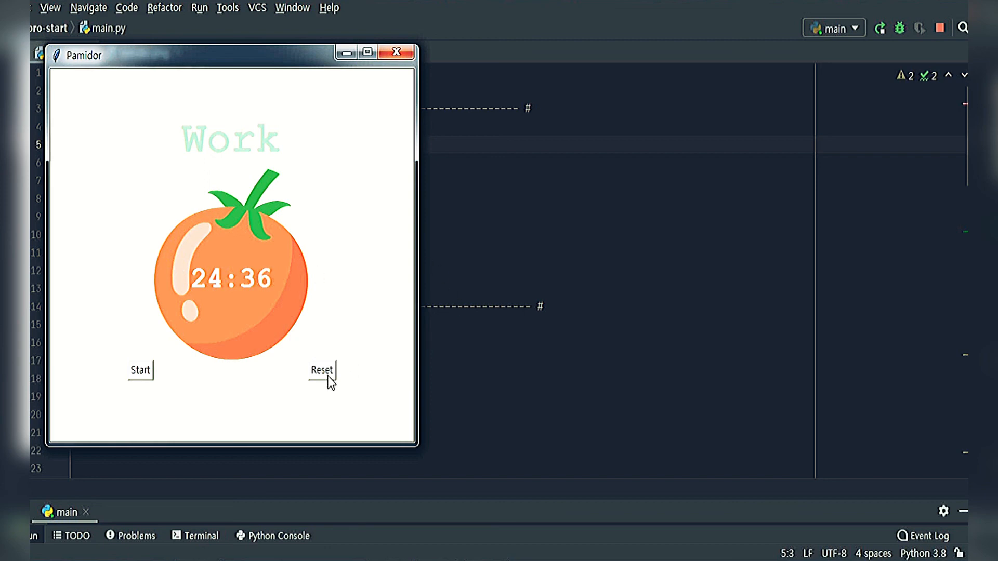
click(322, 371)
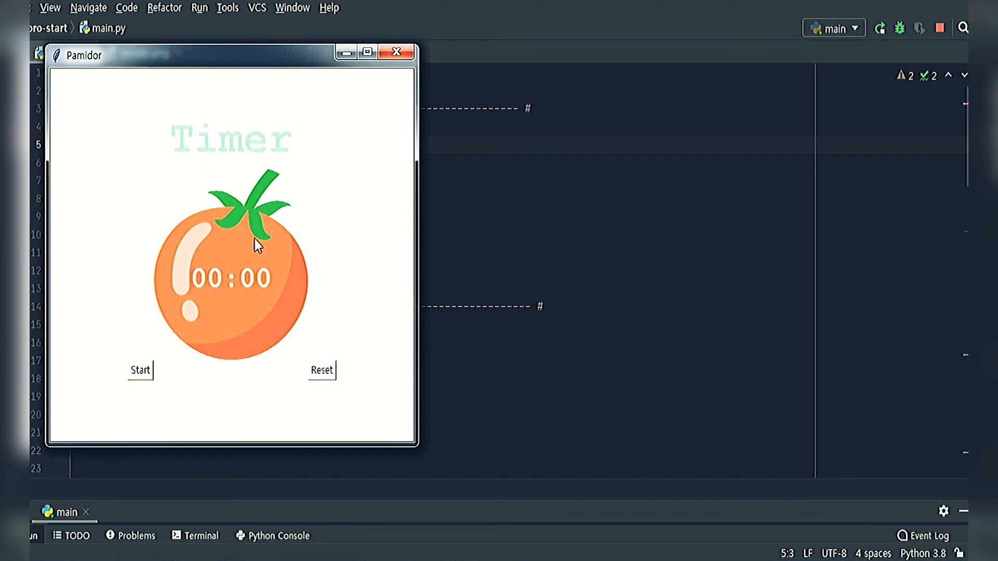
mouse_move(379, 308)
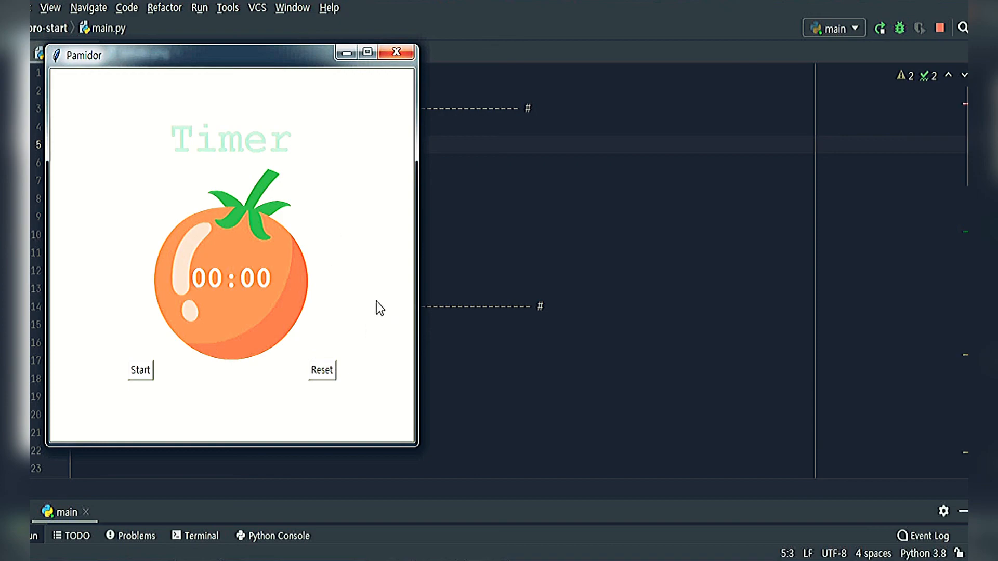